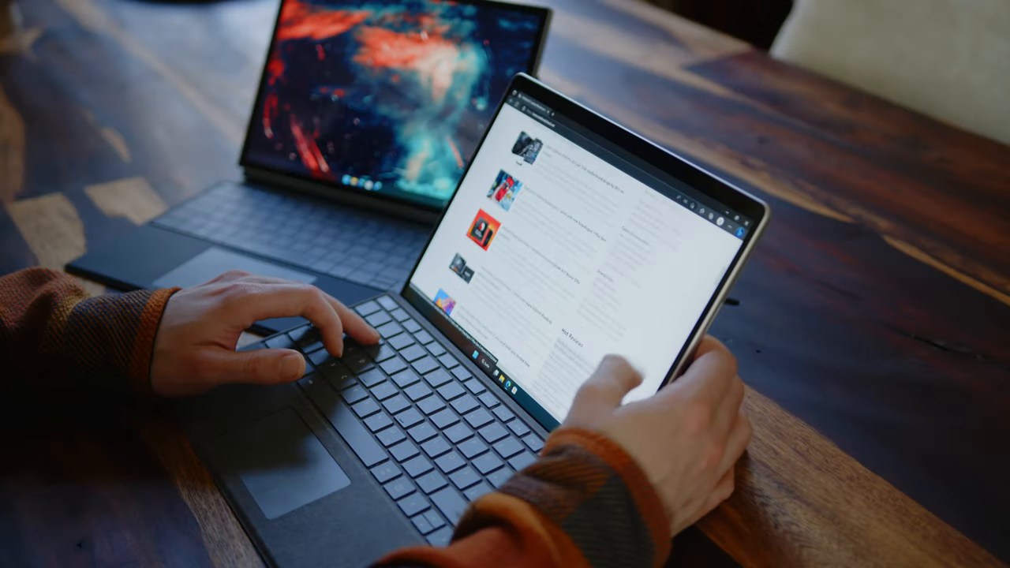
scroll(down, 3)
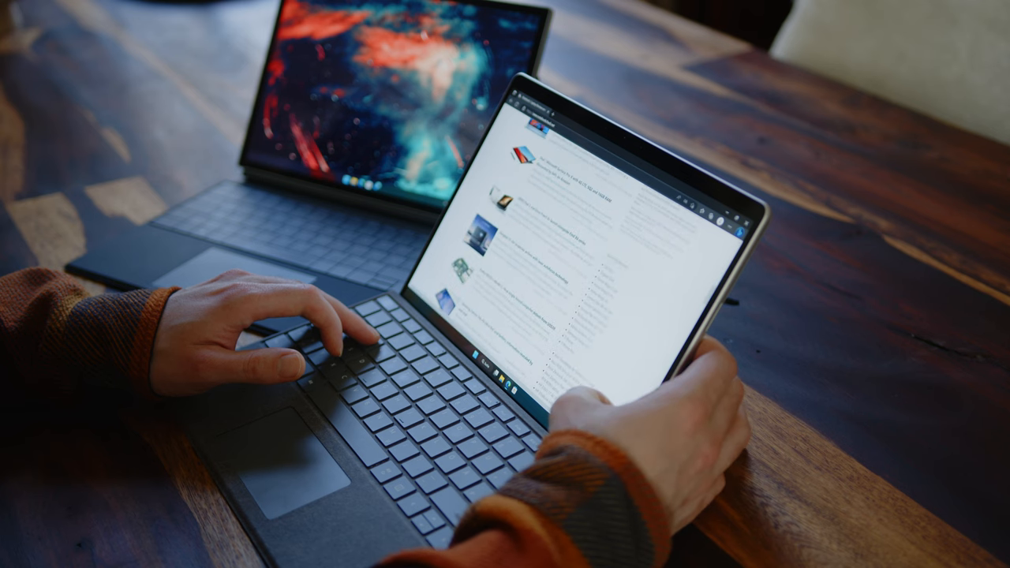
scroll(down, 3)
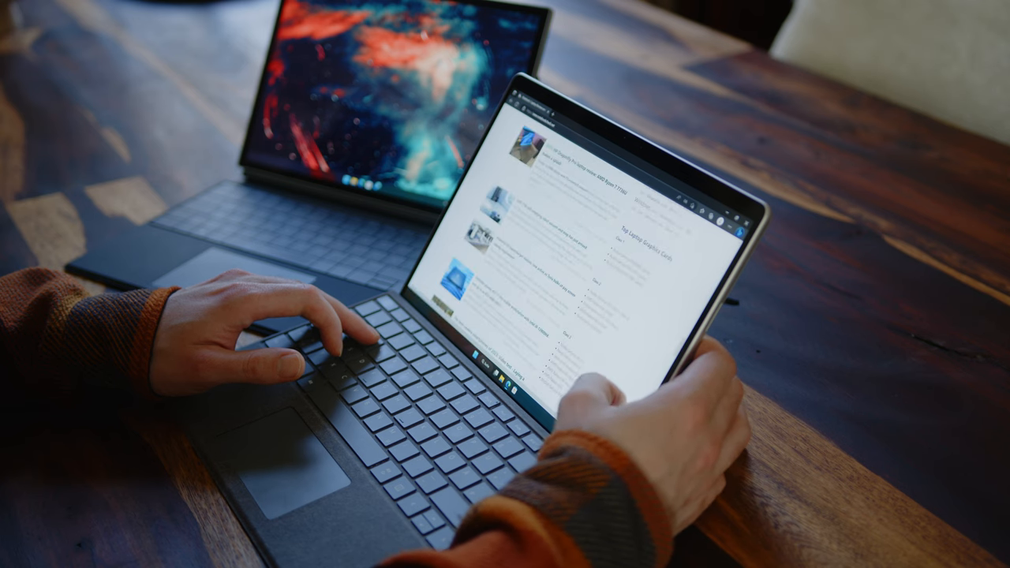
scroll(down, 3)
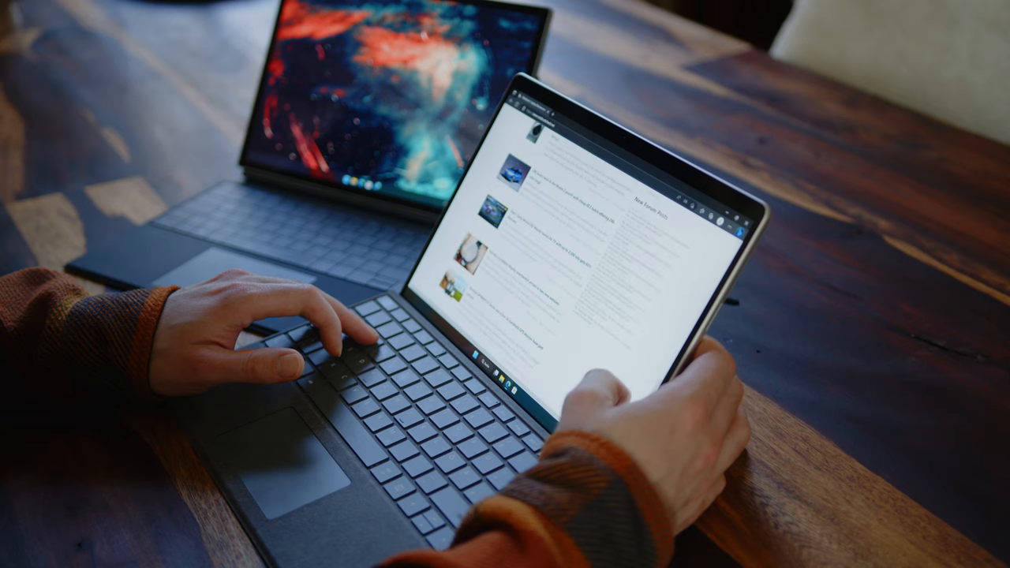